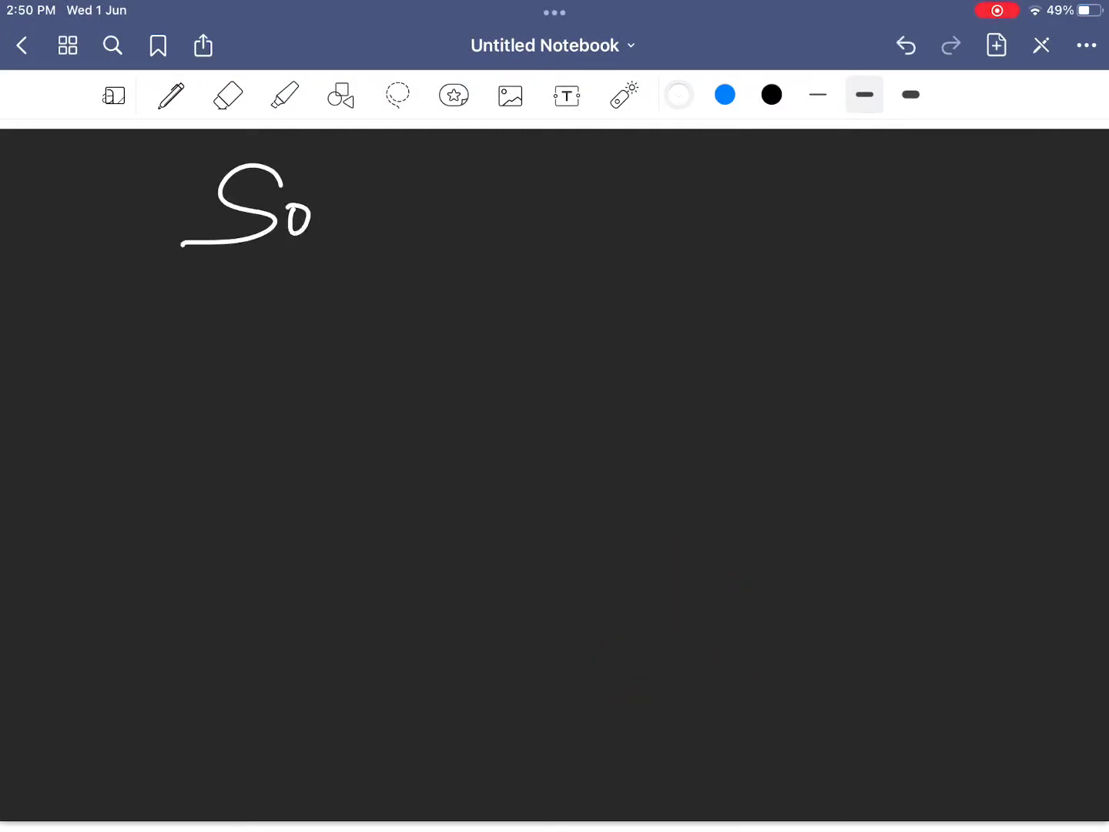
Step: Handwrite the heading 'Some Short Sentences' and underline it across the page
{"action": "left_click_drag", "start_coordinate": [309, 208], "coordinate": [508, 192]}
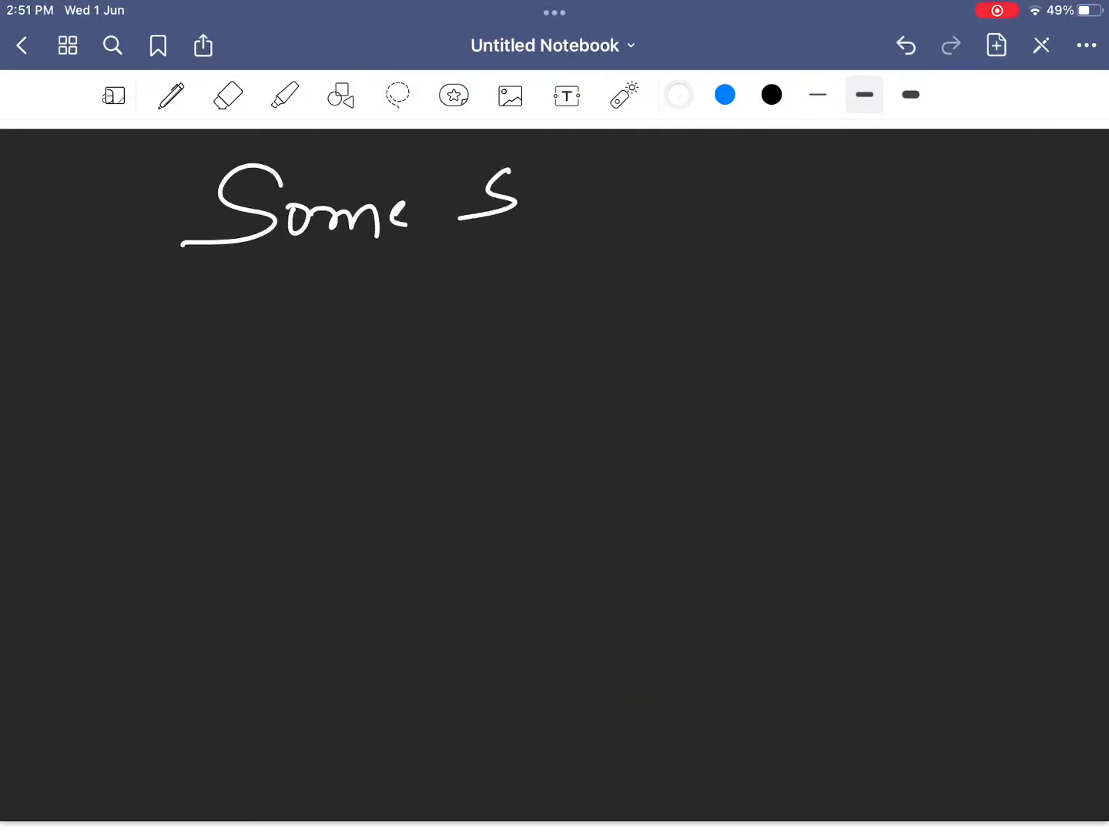
{"action": "left_click_drag", "start_coordinate": [478, 193], "coordinate": [662, 208]}
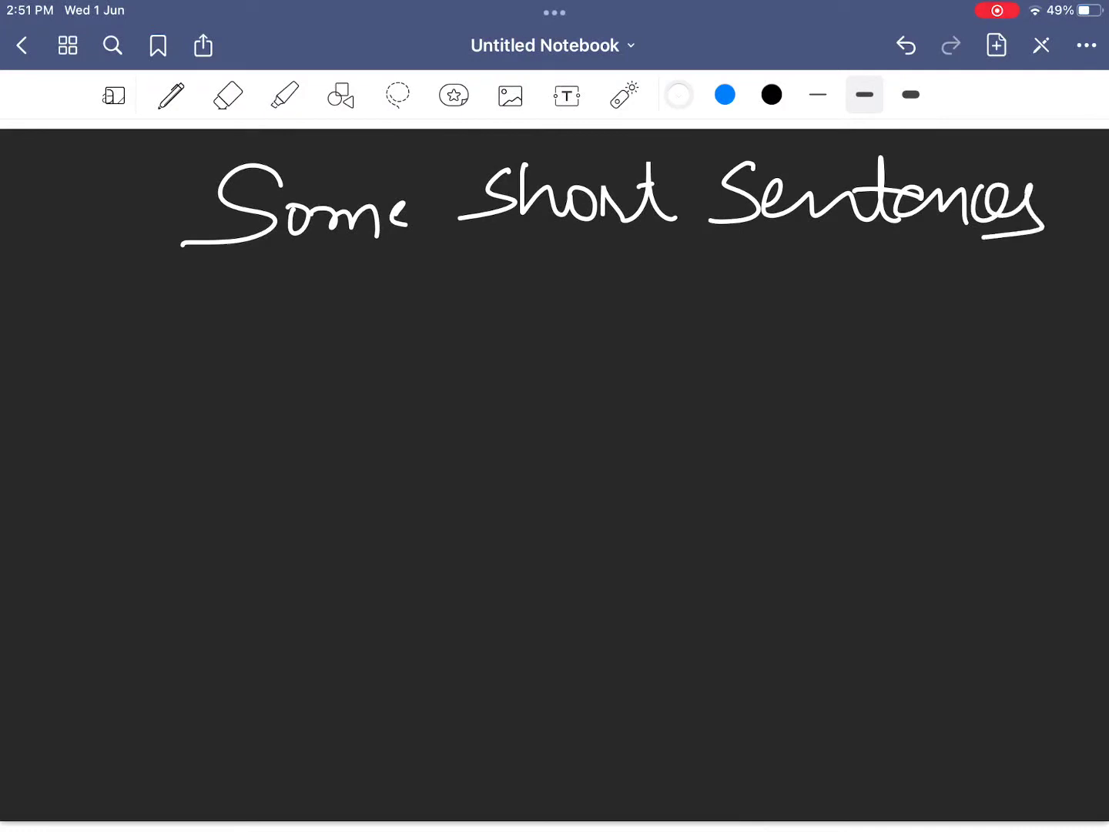
{"action": "left_click_drag", "start_coordinate": [245, 274], "coordinate": [884, 265]}
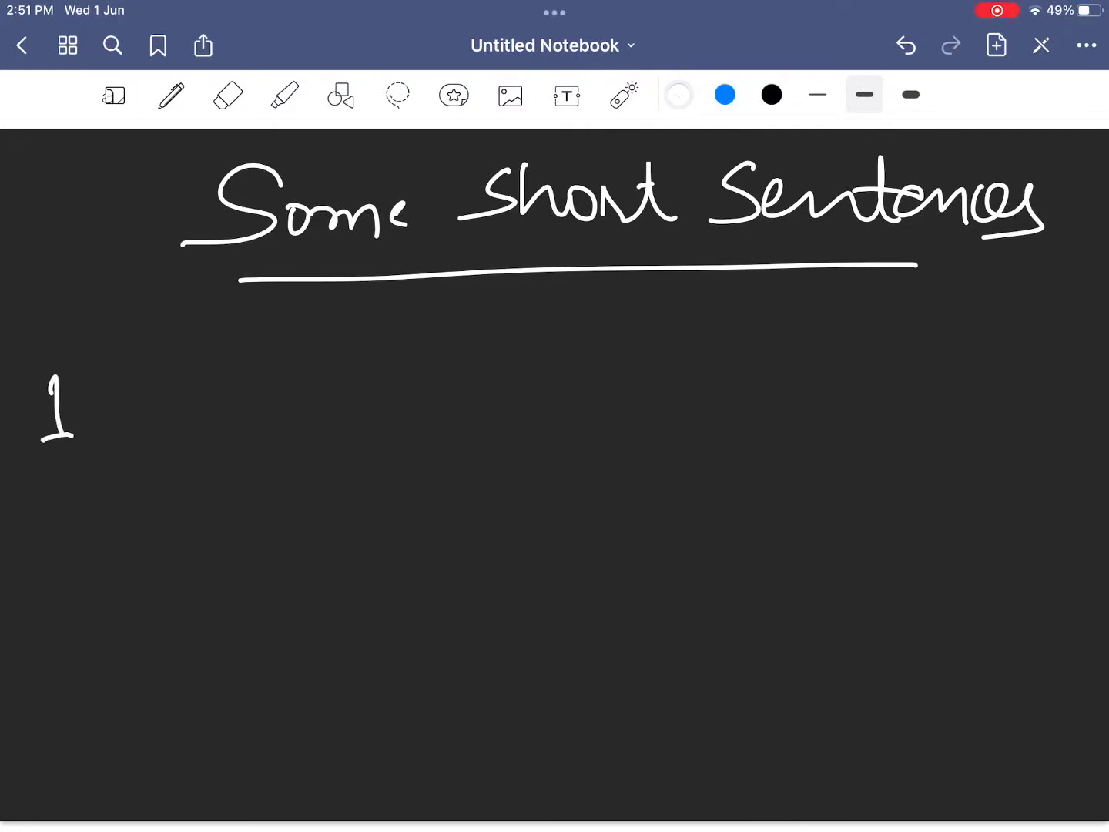
Step: Handwrite phrases 1 and 2 with their meanings 'Off and on' and 'As usual'
{"action": "left_click", "coordinate": [95, 416]}
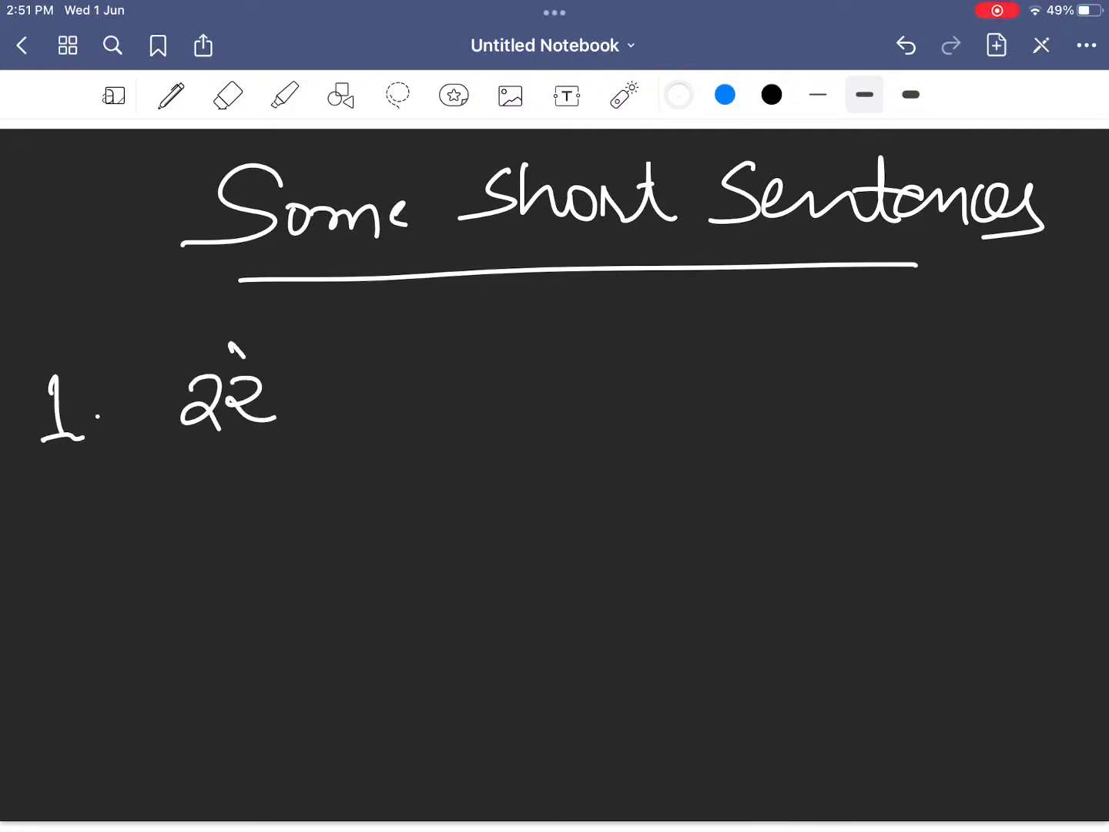
{"action": "left_click_drag", "start_coordinate": [309, 393], "coordinate": [431, 377]}
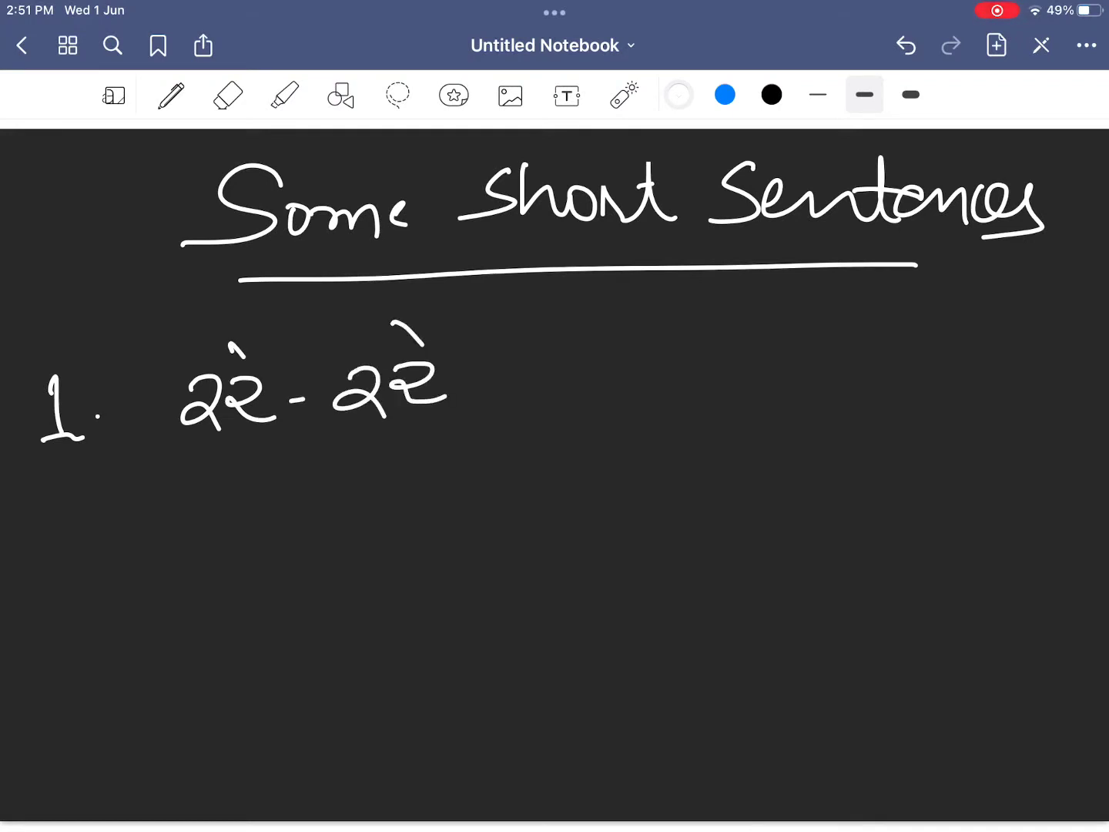
{"action": "left_click_drag", "start_coordinate": [639, 370], "coordinate": [678, 424]}
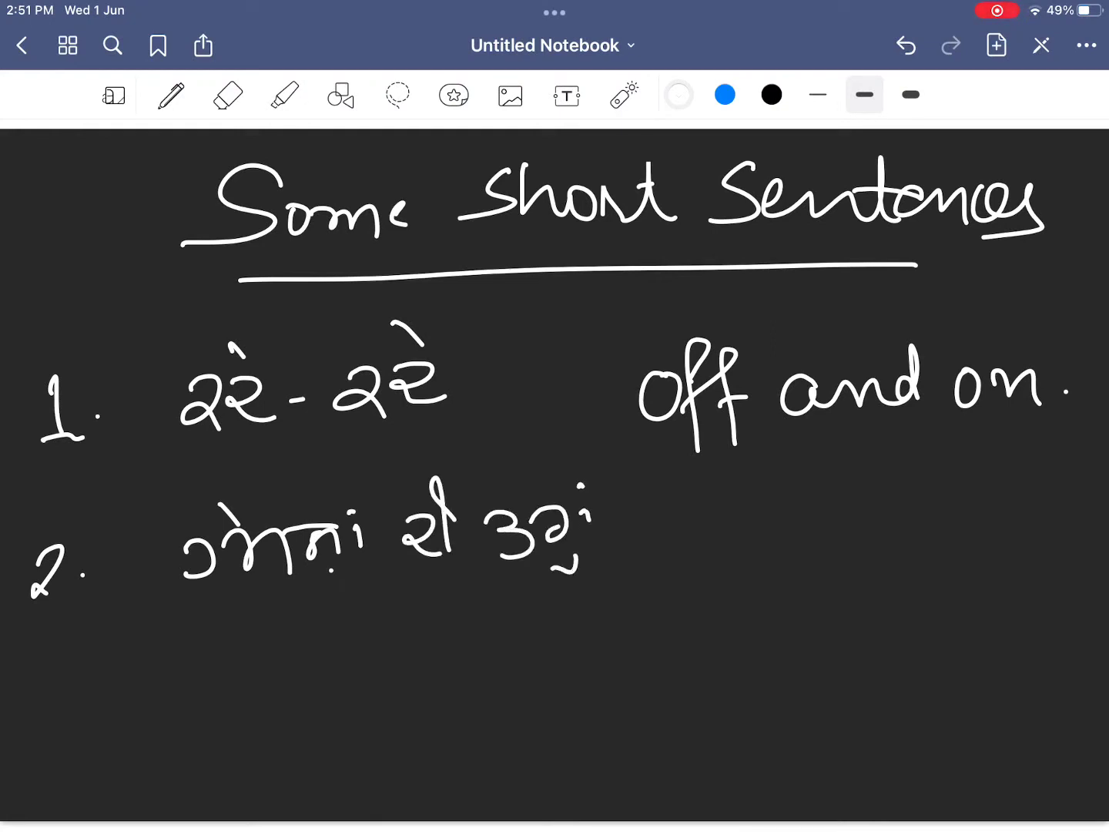
{"action": "left_click_drag", "start_coordinate": [740, 501], "coordinate": [848, 539]}
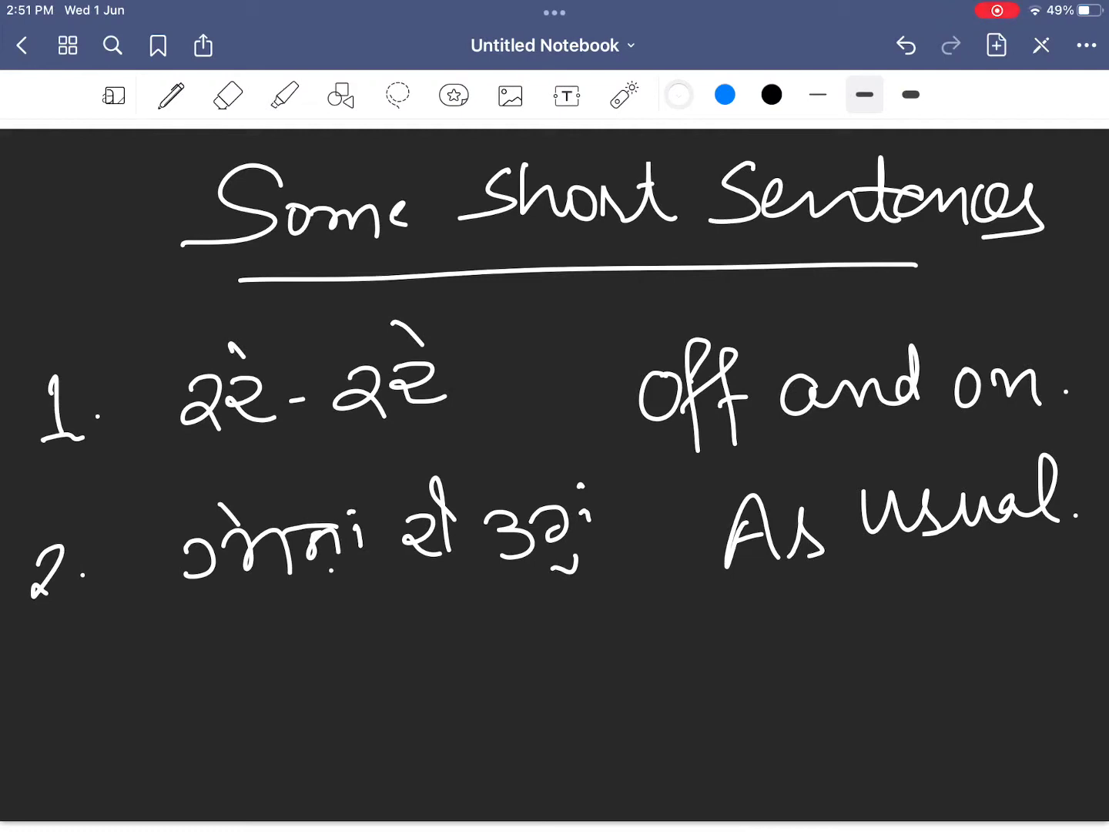
Step: Add a new Ruled Narrow page after the current one for item 3
{"action": "left_click", "coordinate": [995, 44]}
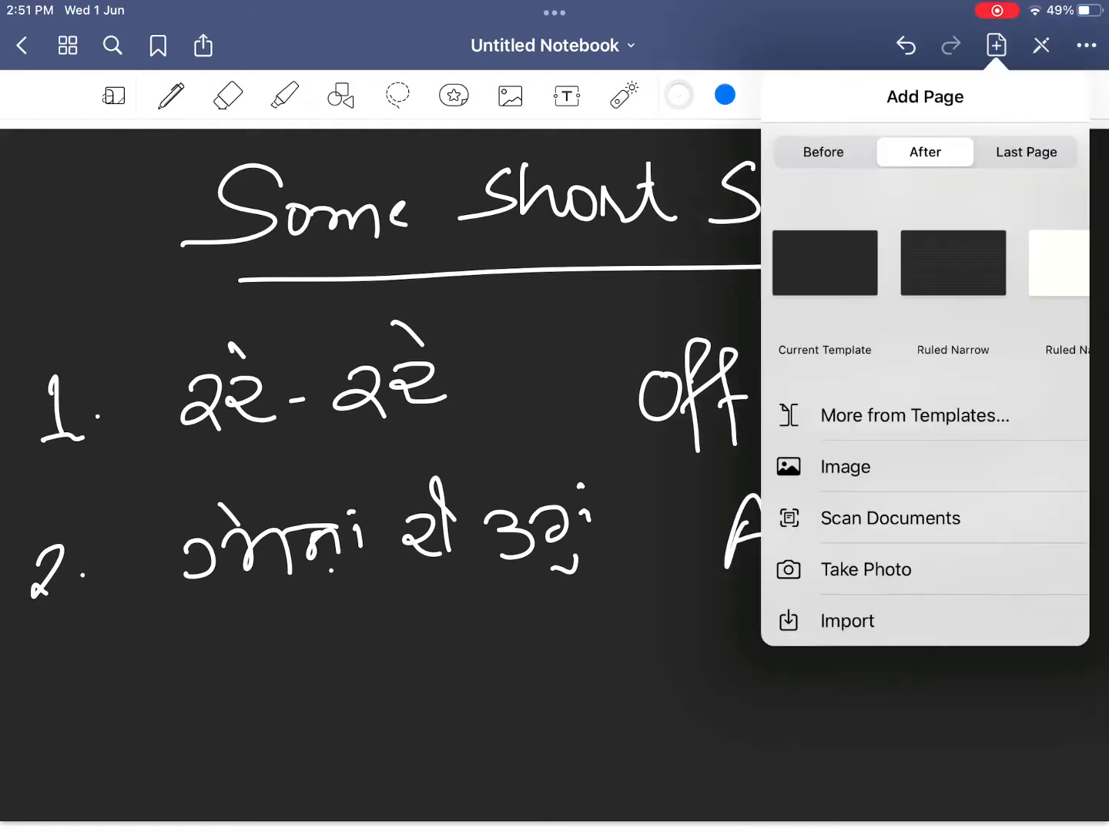
{"action": "left_click", "coordinate": [952, 262]}
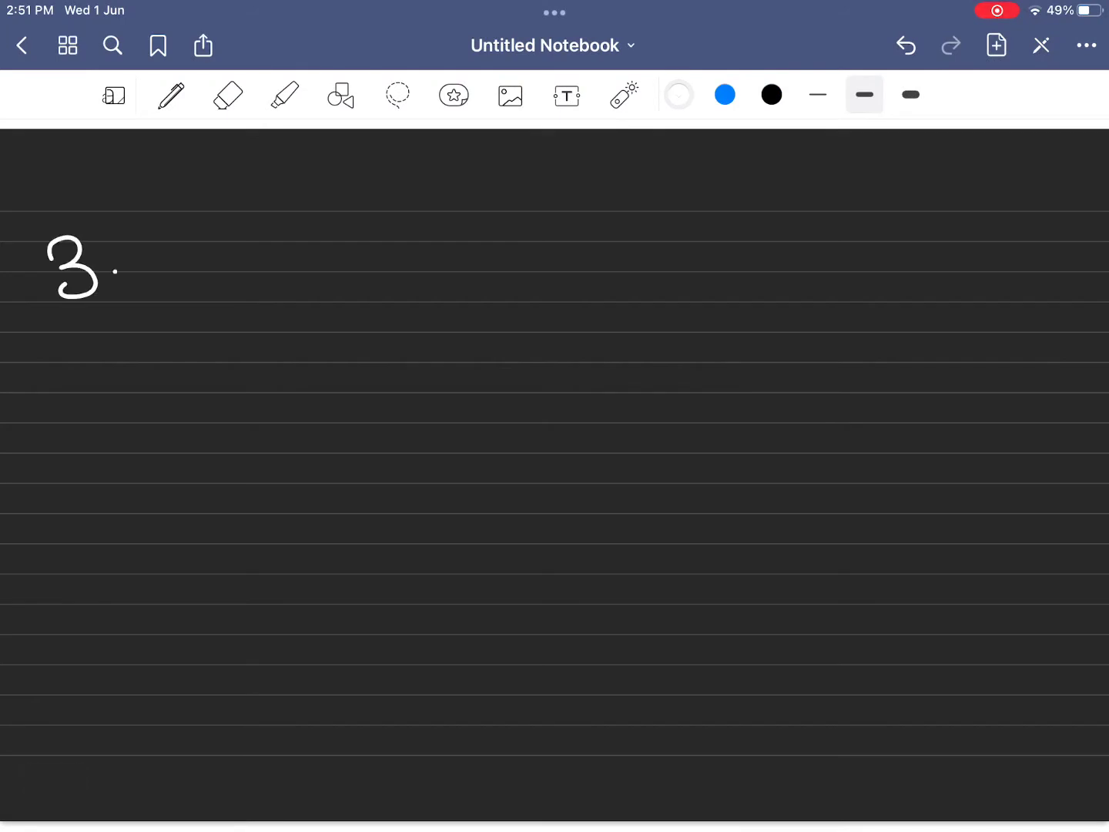
Step: Handwrite phrase 3 meaning 'Meet me' and phrase 4 meaning 'Let me go'
{"action": "left_click_drag", "start_coordinate": [216, 277], "coordinate": [316, 254]}
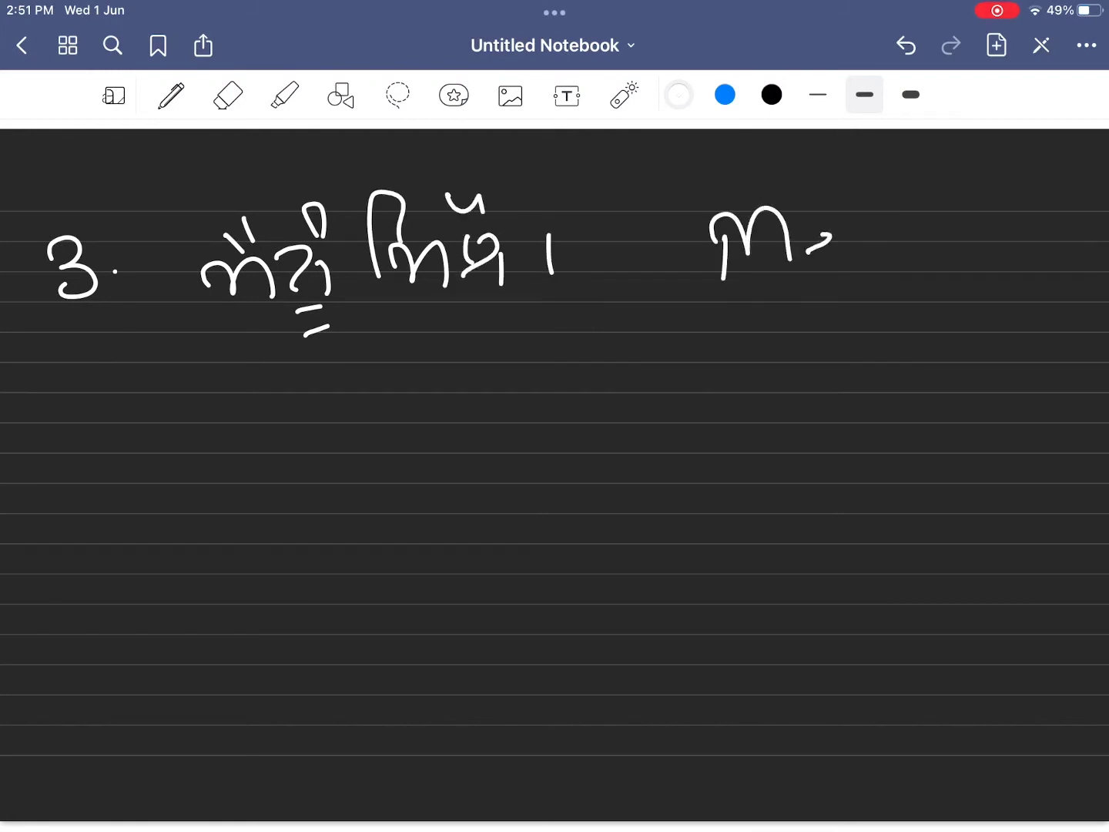
{"action": "left_click_drag", "start_coordinate": [802, 239], "coordinate": [886, 231]}
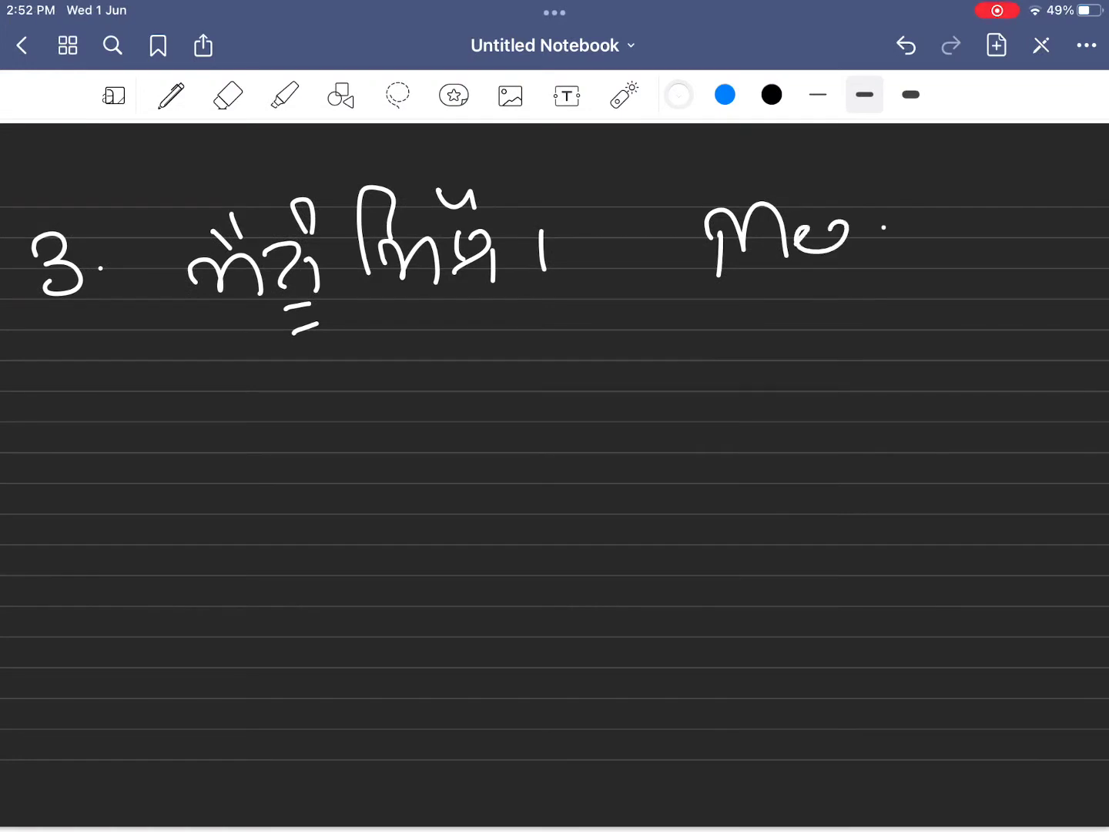
{"action": "left_click_drag", "start_coordinate": [832, 231], "coordinate": [925, 231]}
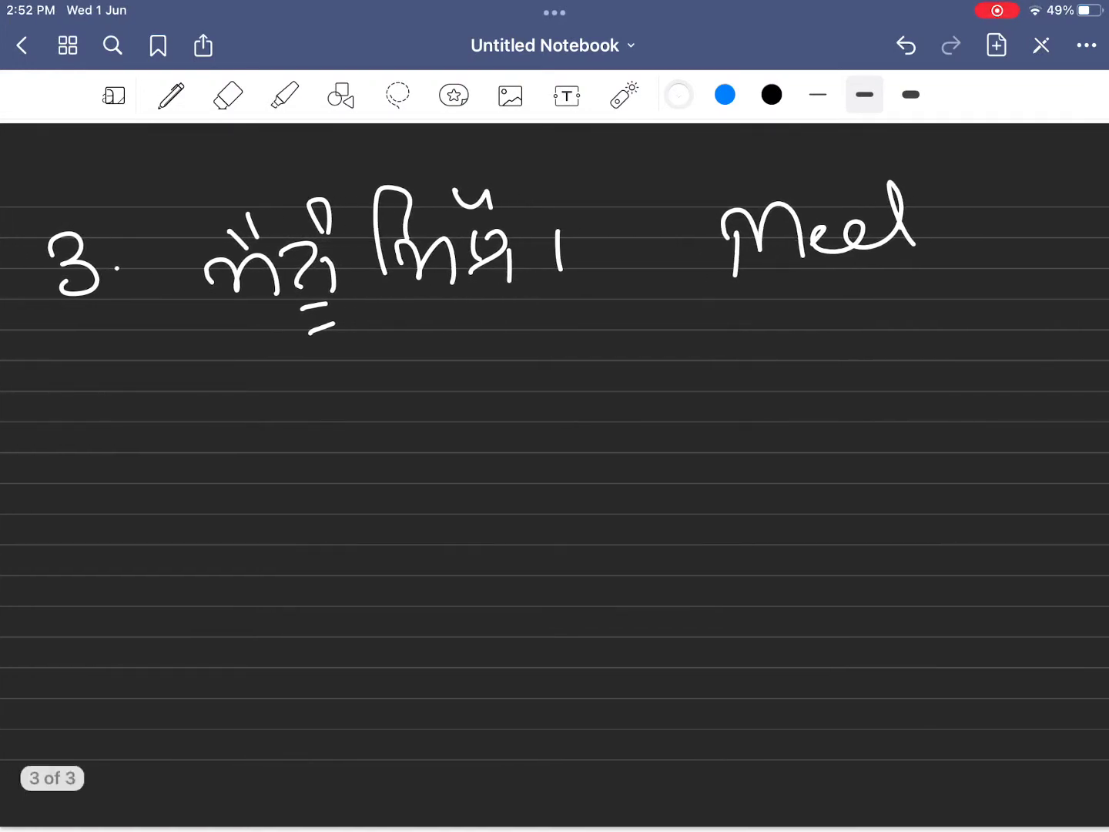
{"action": "left_click_drag", "start_coordinate": [886, 239], "coordinate": [963, 246]}
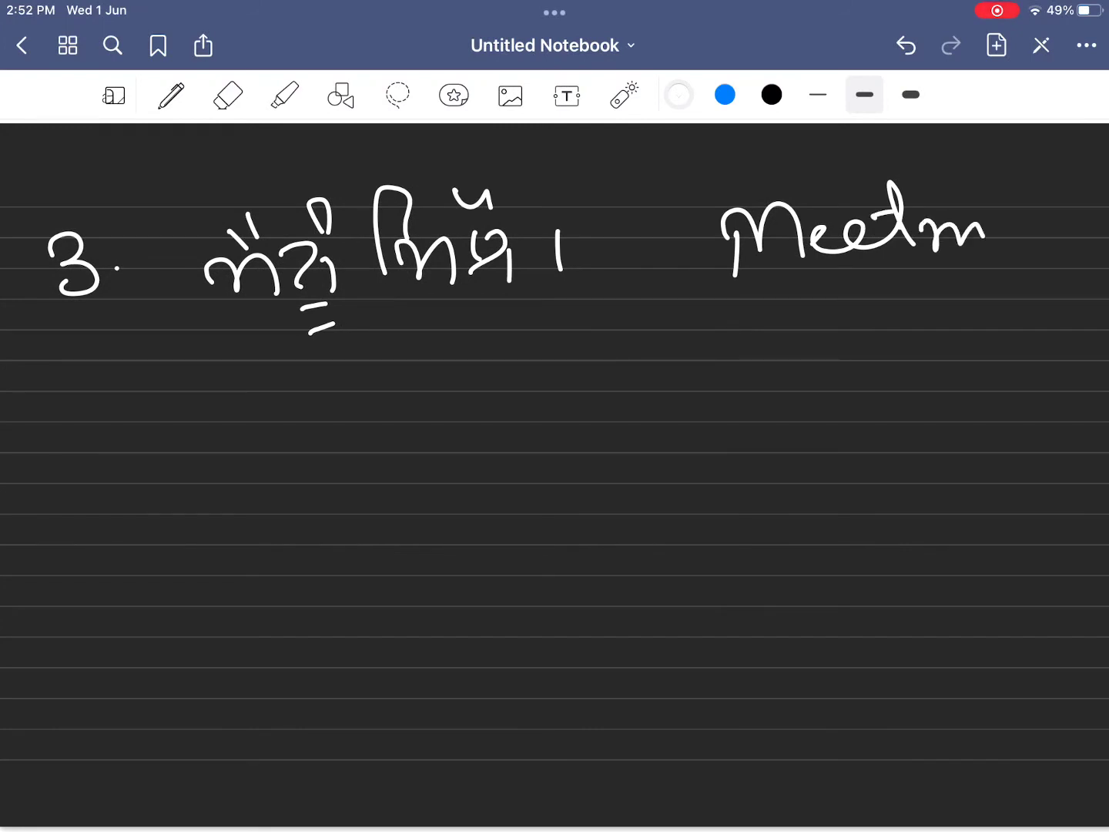
{"action": "left_click_drag", "start_coordinate": [986, 232], "coordinate": [1048, 246]}
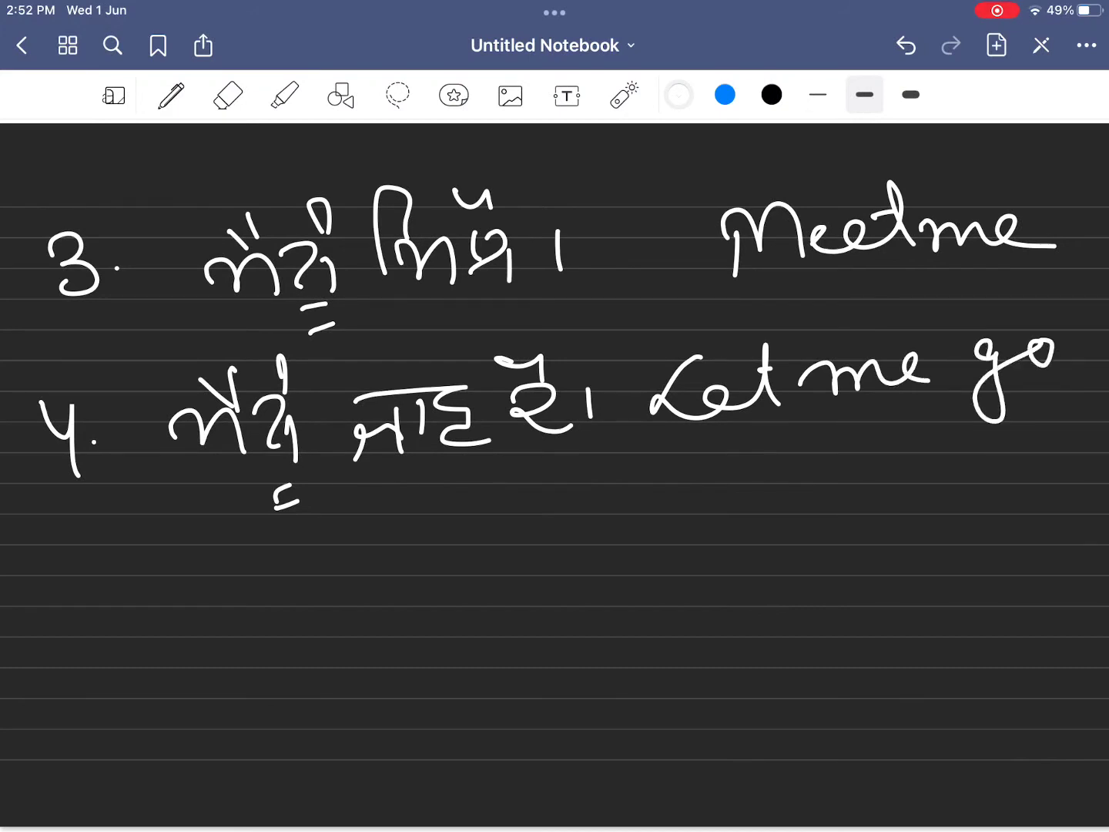
Step: Handwrite phrase 5 meaning 'I have to go' and phrase 6 meaning 'Give me a break'
{"action": "left_click", "coordinate": [995, 45]}
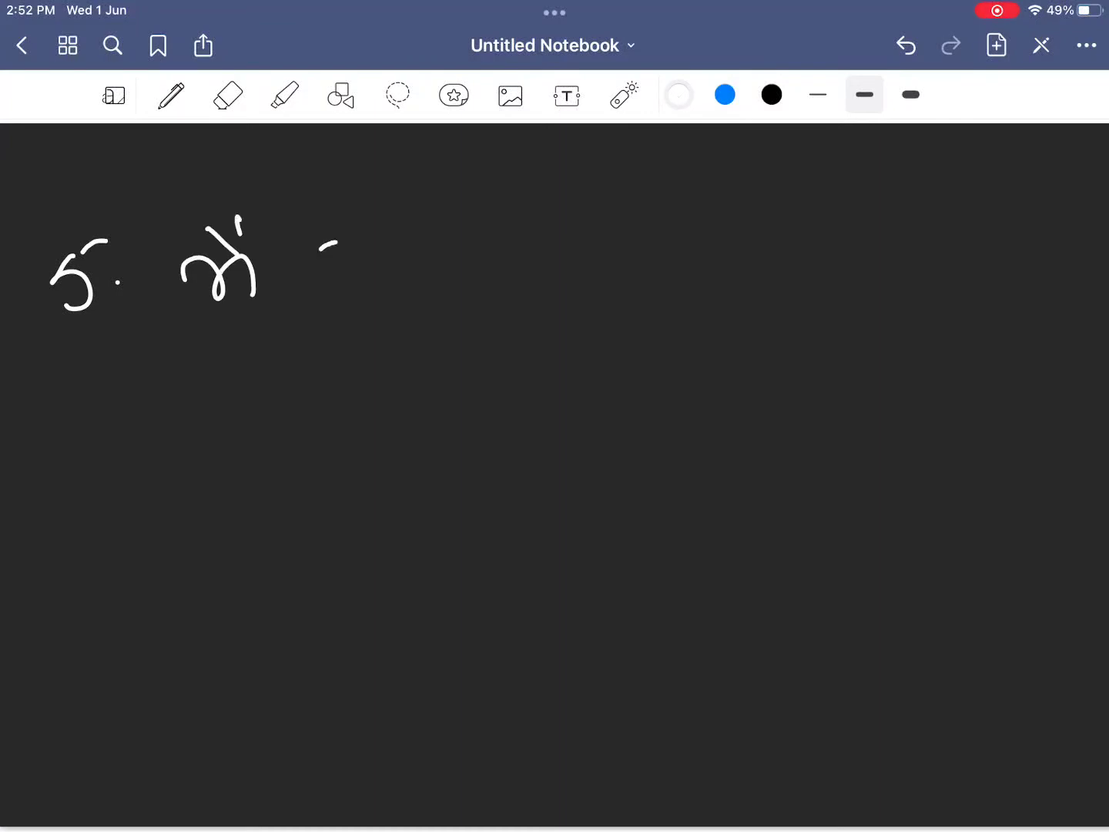
{"action": "left_click_drag", "start_coordinate": [323, 269], "coordinate": [432, 270]}
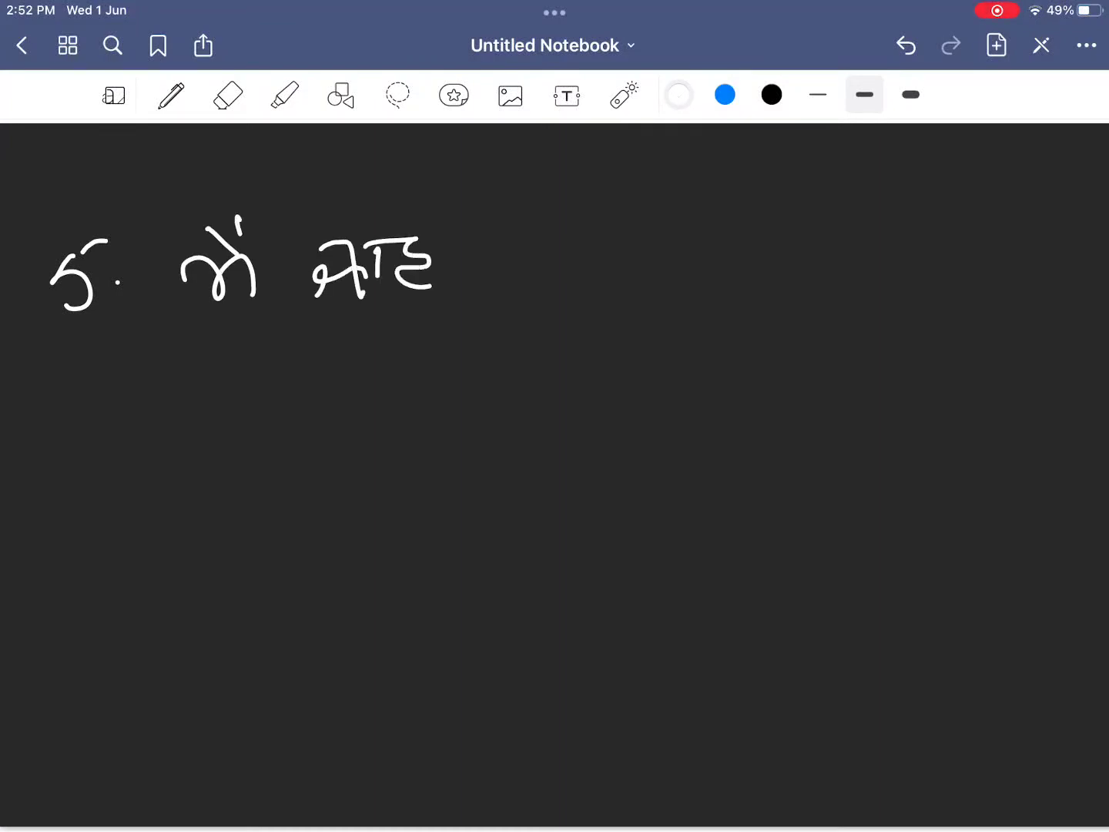
{"action": "left_click_drag", "start_coordinate": [477, 246], "coordinate": [555, 270]}
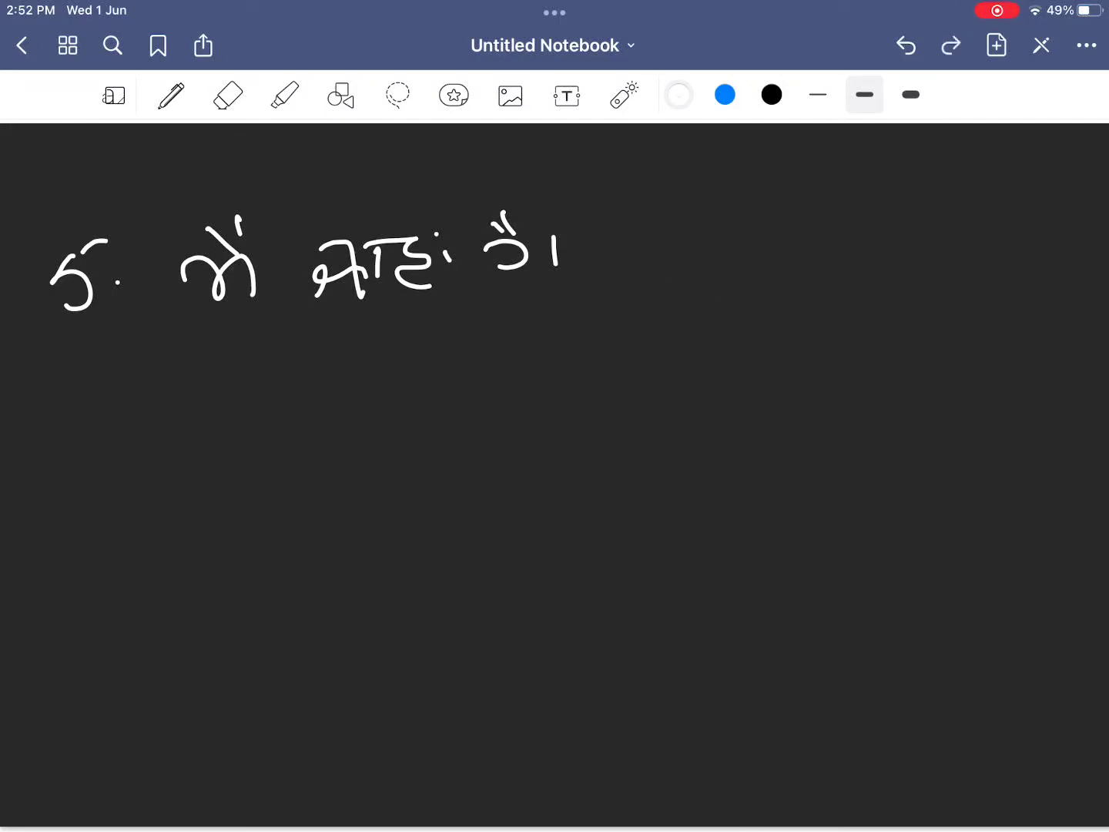
{"action": "left_click", "coordinate": [710, 256]}
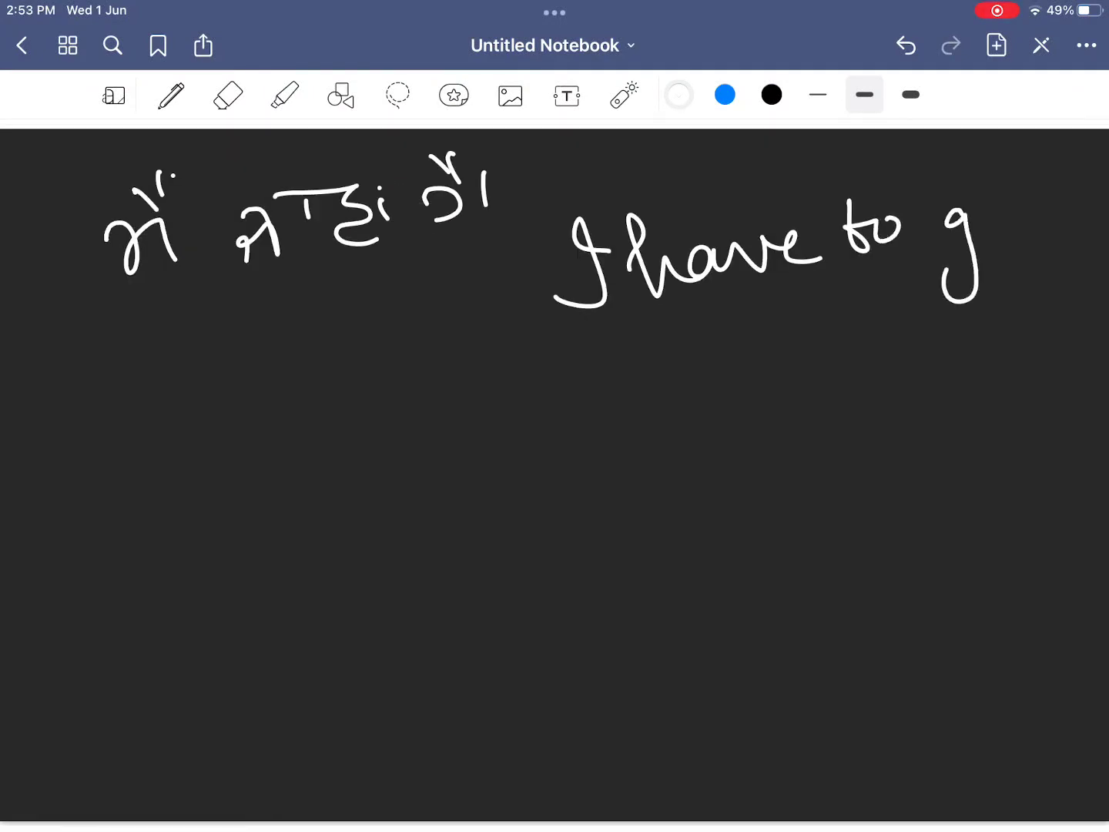
{"action": "left_click_drag", "start_coordinate": [948, 216], "coordinate": [1047, 232]}
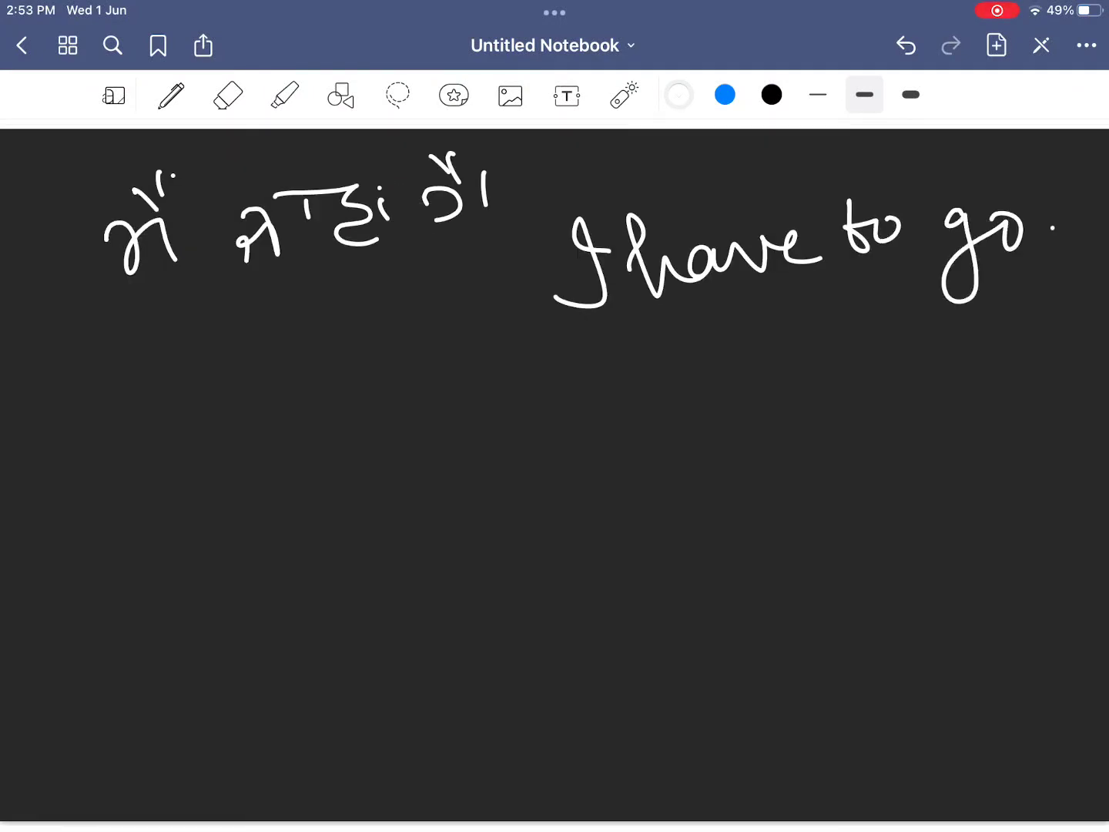
{"action": "left_click_drag", "start_coordinate": [70, 431], "coordinate": [54, 493]}
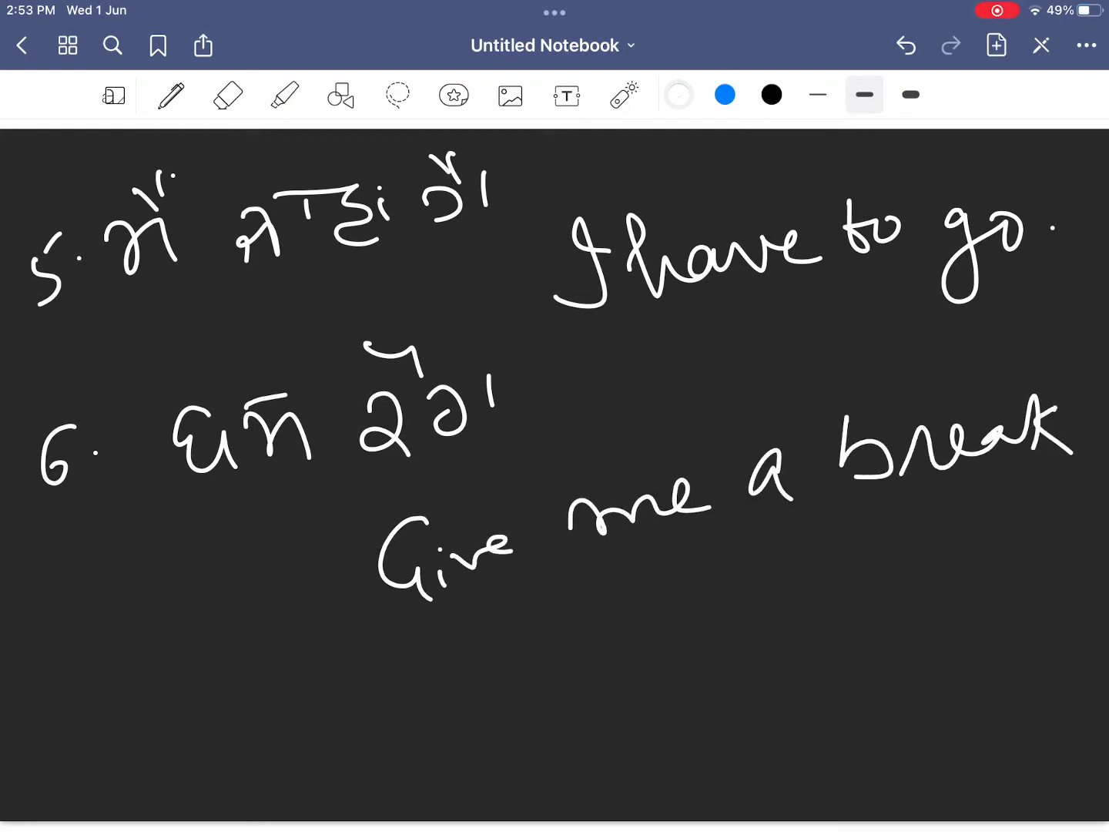
Step: Add a new Ruled Narrow page after and write the number '7.' on it
{"action": "left_click", "coordinate": [995, 45]}
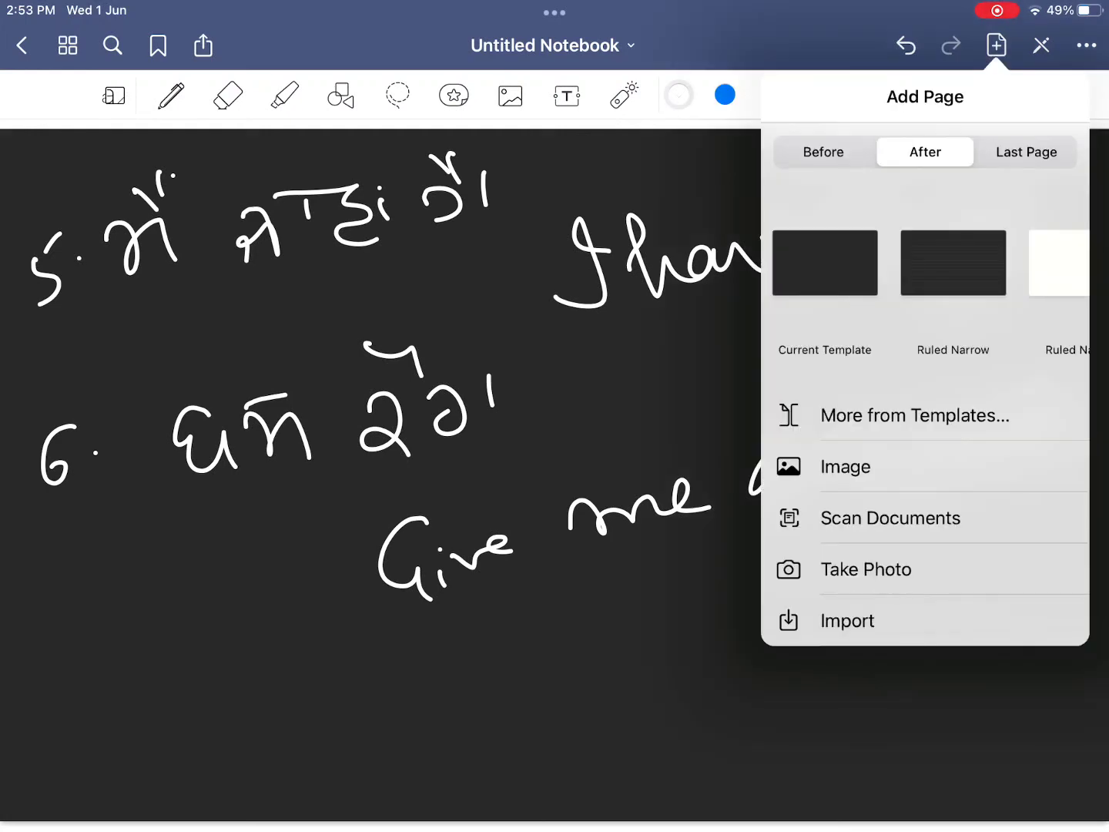
{"action": "left_click", "coordinate": [952, 262]}
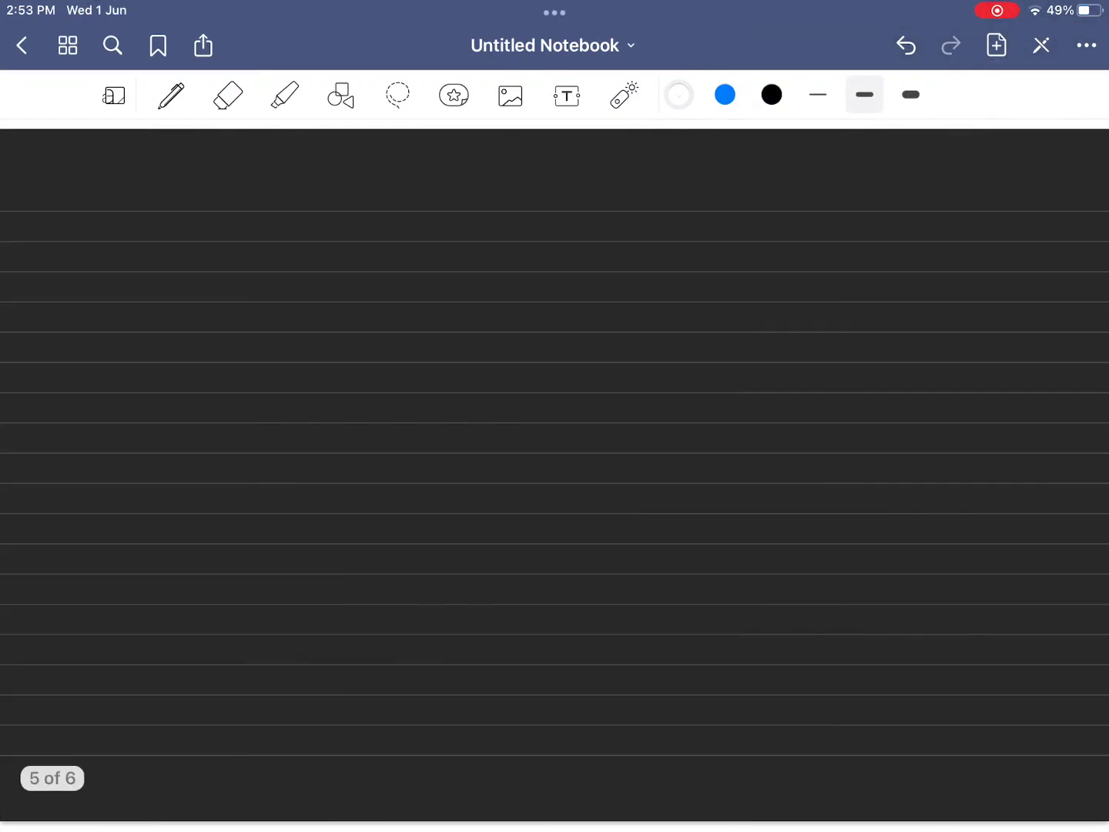
{"action": "left_click_drag", "start_coordinate": [74, 228], "coordinate": [124, 270]}
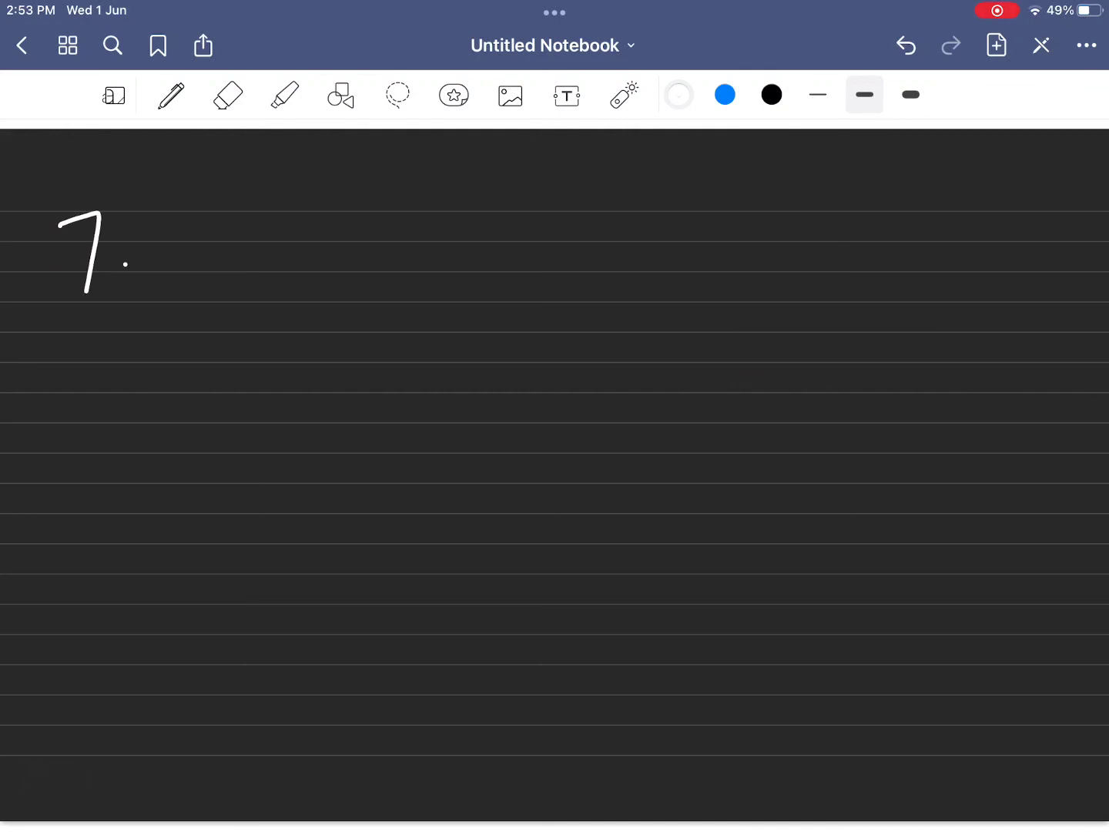